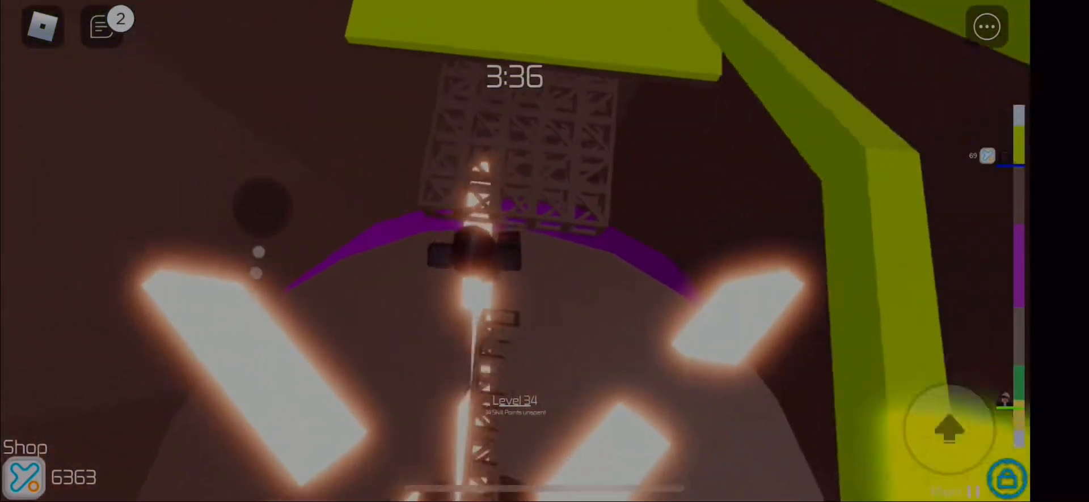
mouse_move(544, 251)
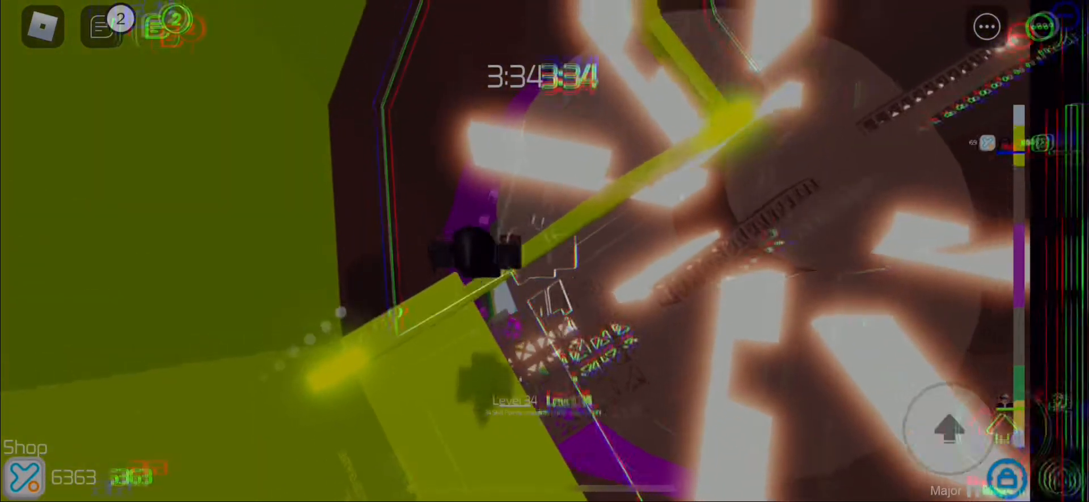